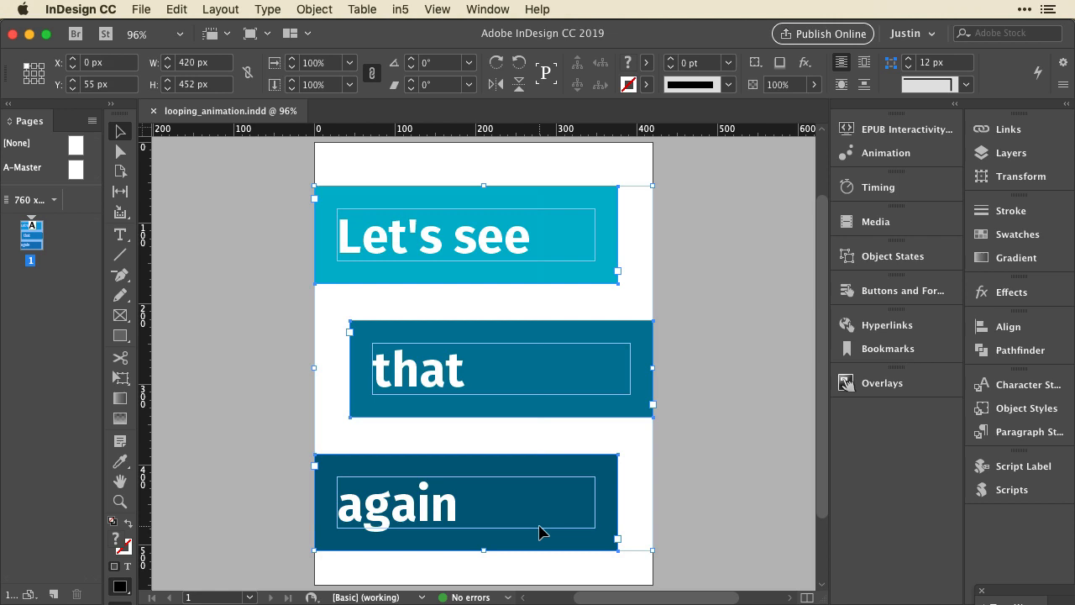
mouse_move(876, 173)
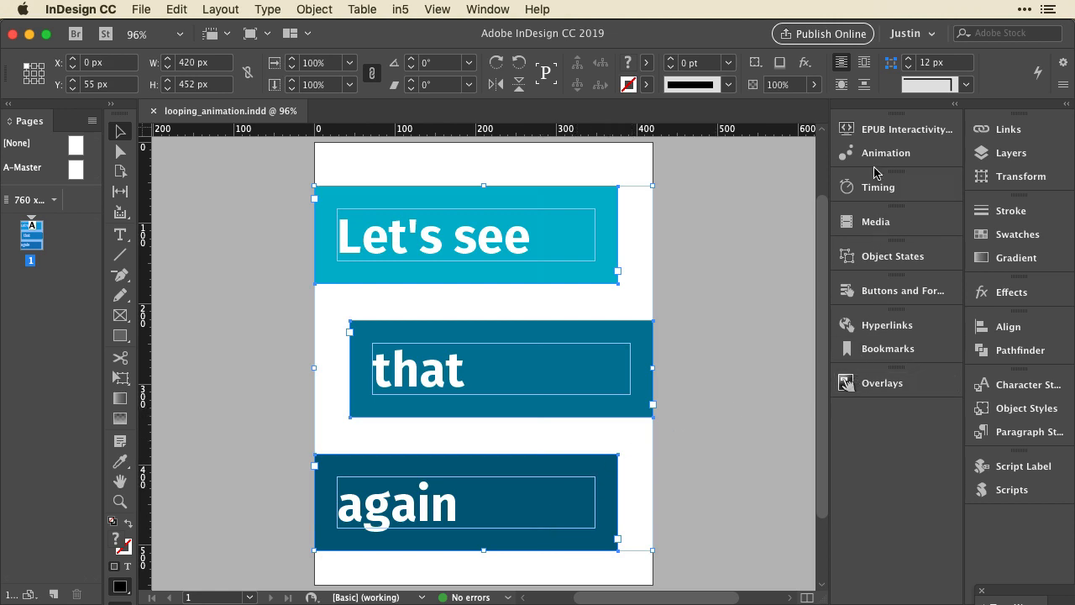
Apply the Fly in from Left preset to the three banners and reduce duration to 0.75 s.
left_click(886, 153)
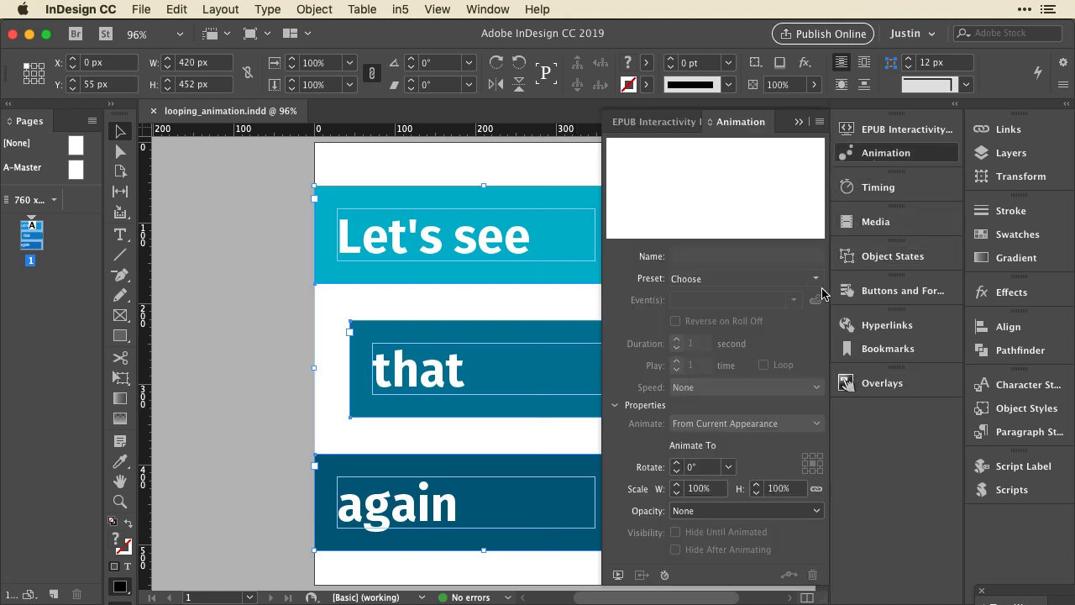
left_click(813, 278)
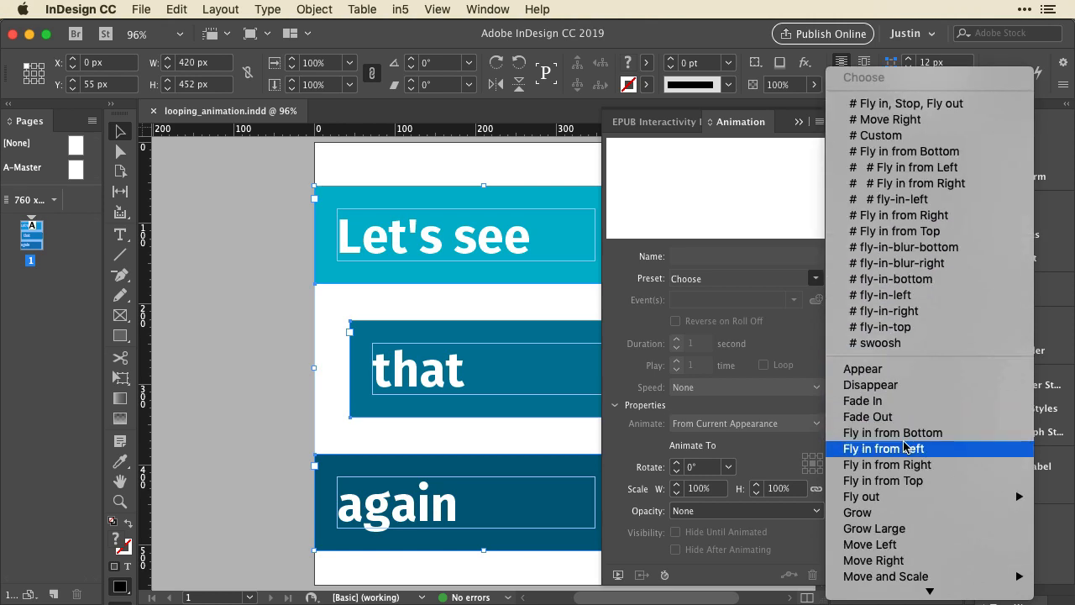
left_click(883, 448)
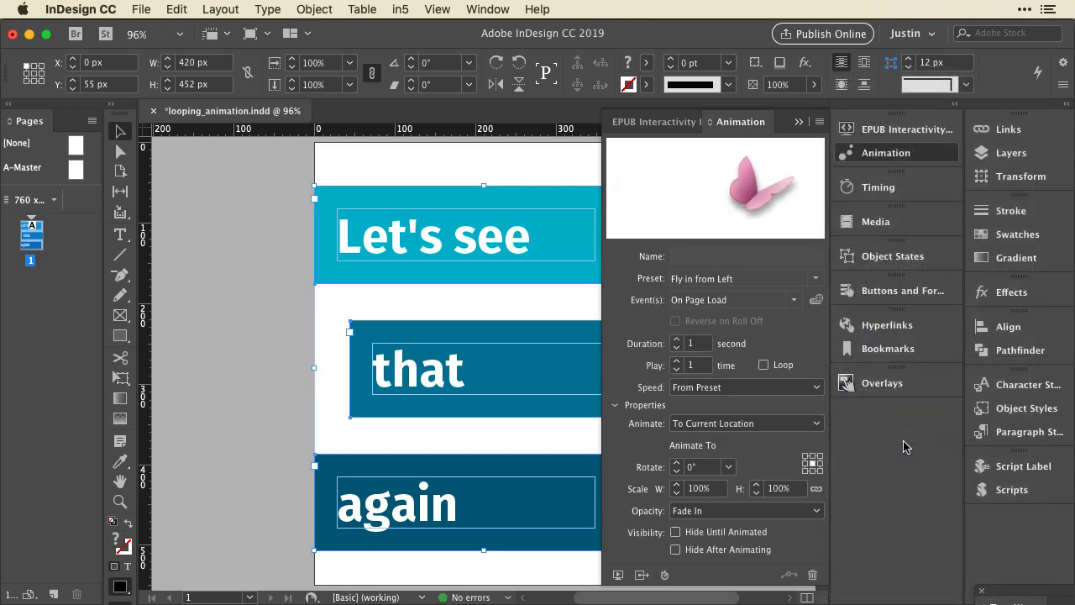
left_click(677, 340)
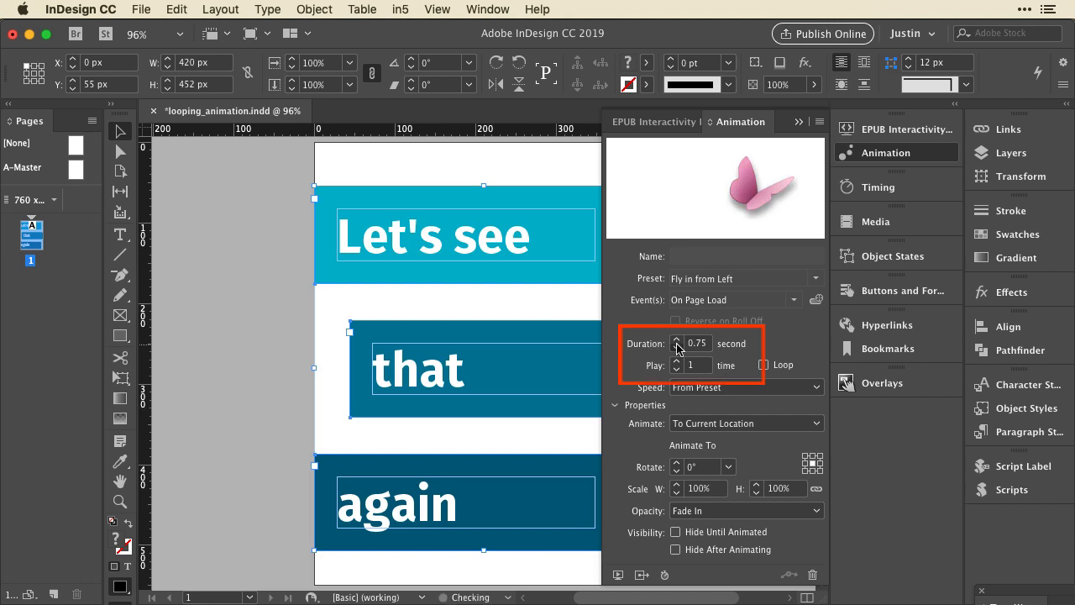
Lower duration to 0.5 s, then give the "that" banner Fly in from Right at 0.5 s.
left_click(677, 347)
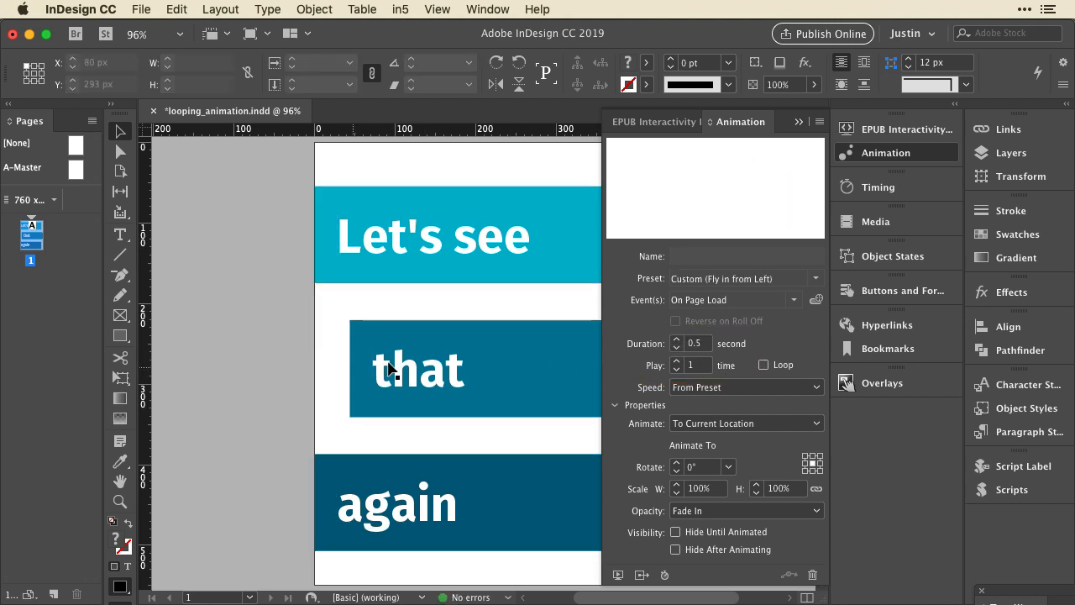
left_click(417, 368)
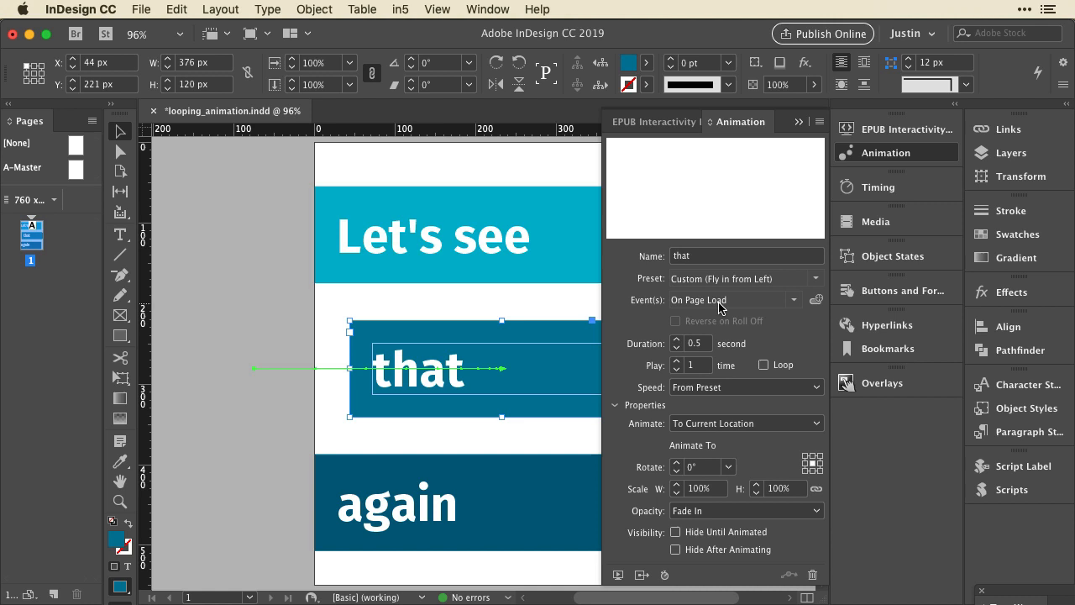
left_click(815, 278)
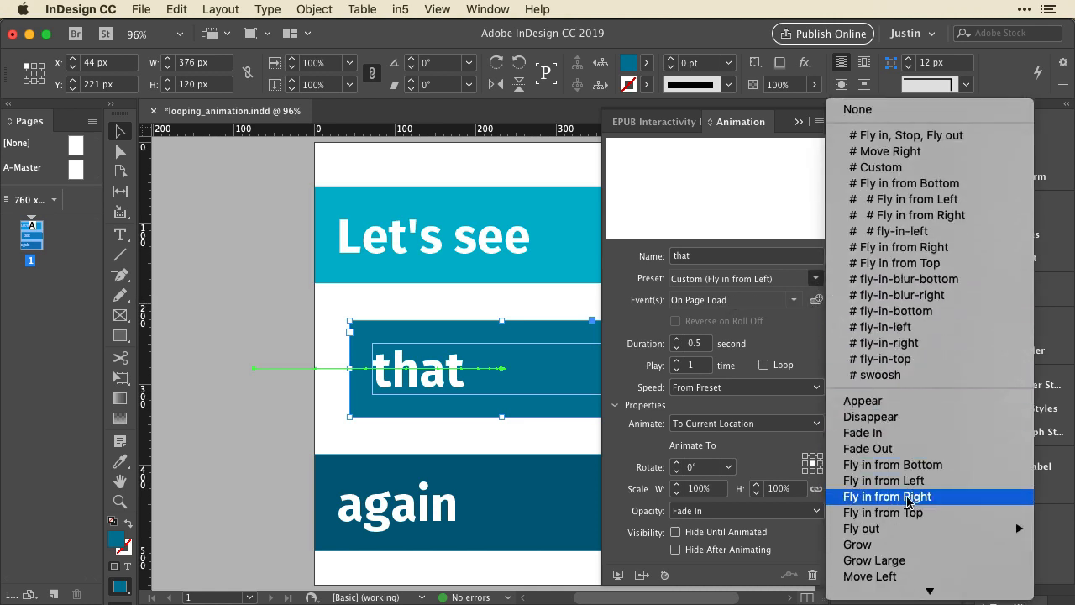
left_click(887, 497)
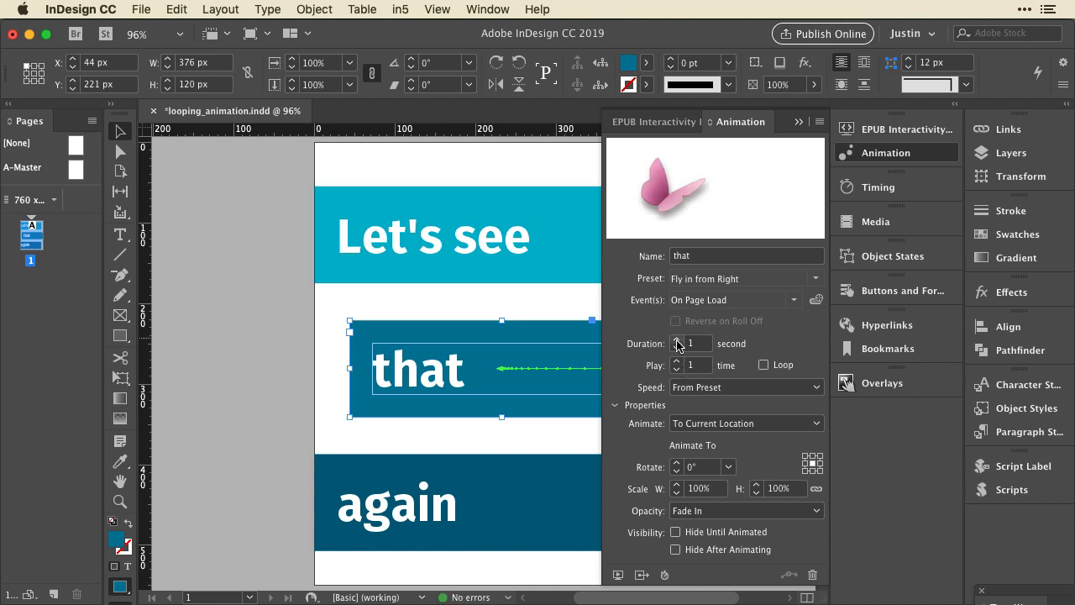
left_click(677, 347)
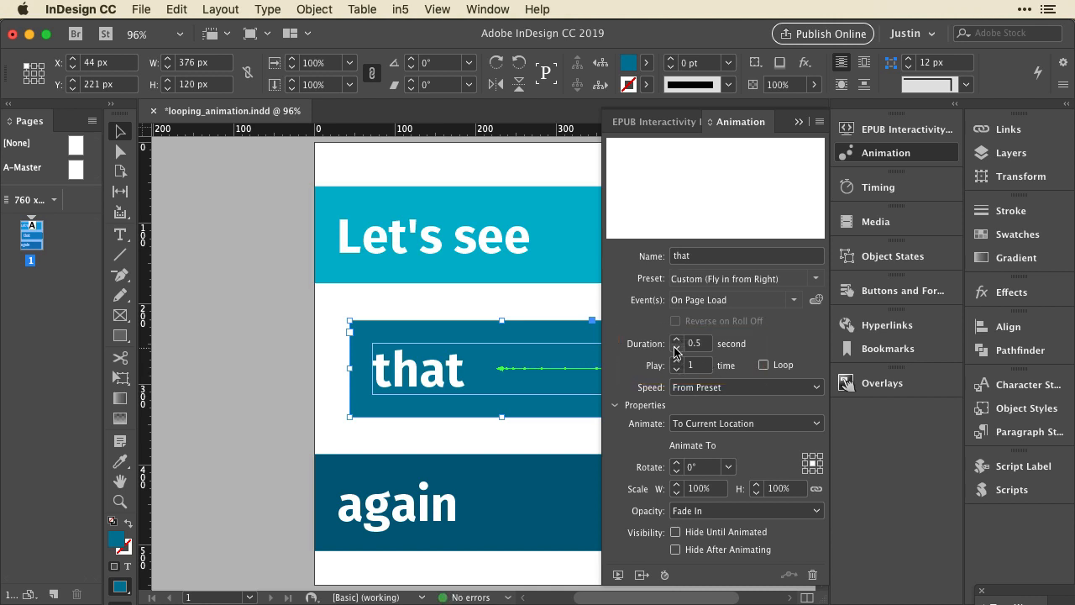
mouse_move(860, 229)
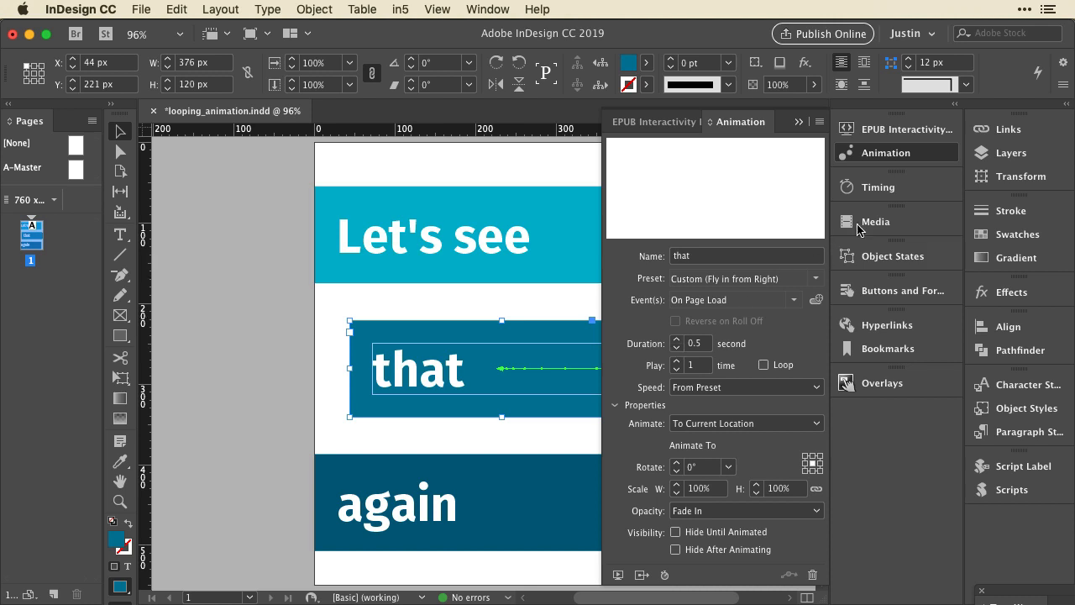
Show the Timing panel listing Let's see, that and again under On Page Load.
left_click(877, 187)
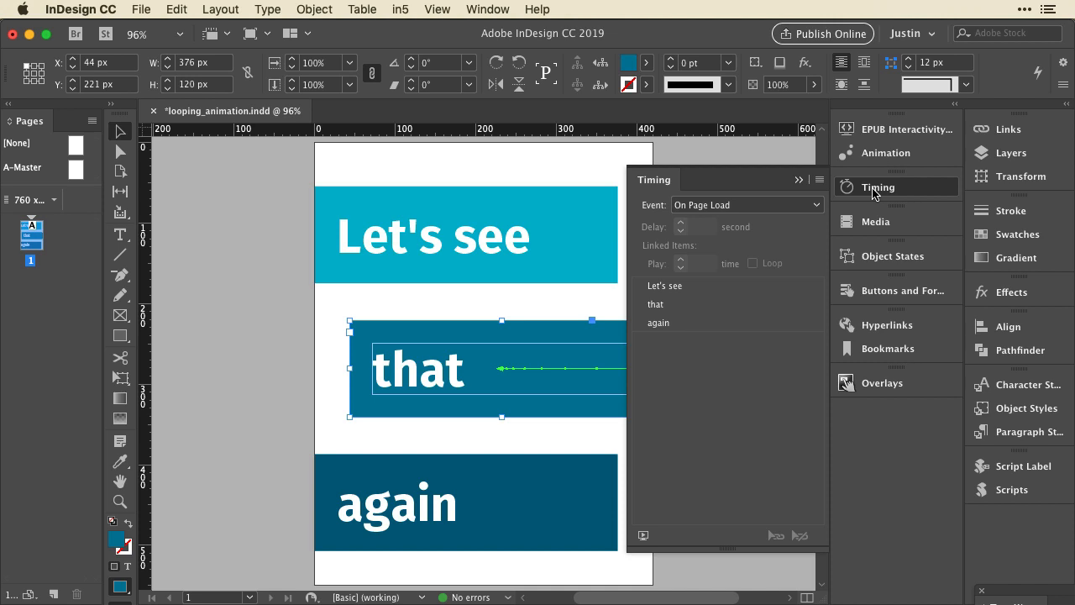
mouse_move(431, 78)
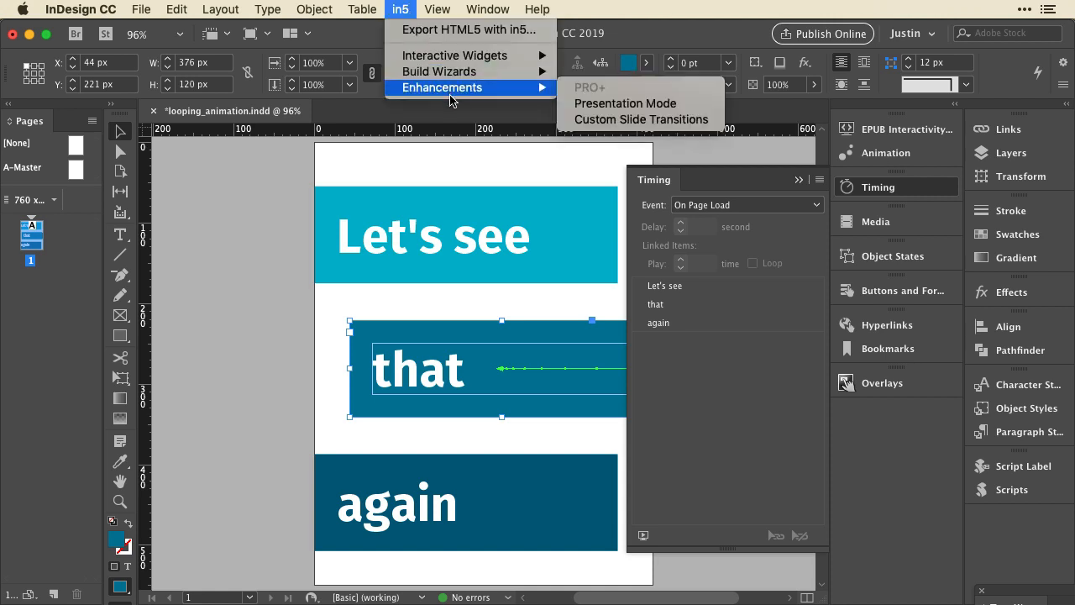
mouse_move(625, 103)
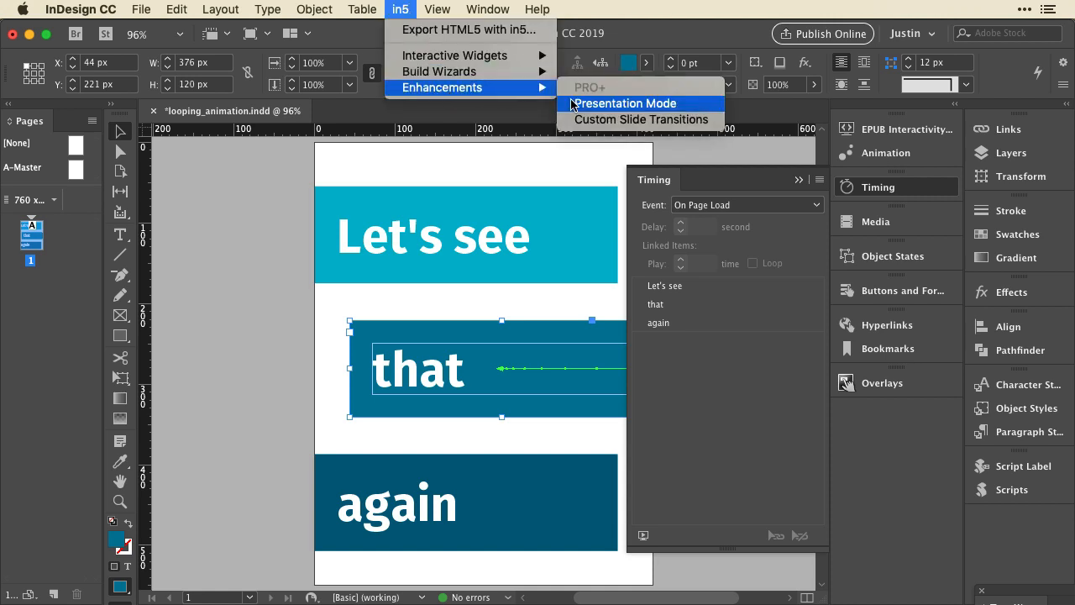
Enable in5 Presentation Mode with full-screen and slide-build options unchecked.
left_click(624, 103)
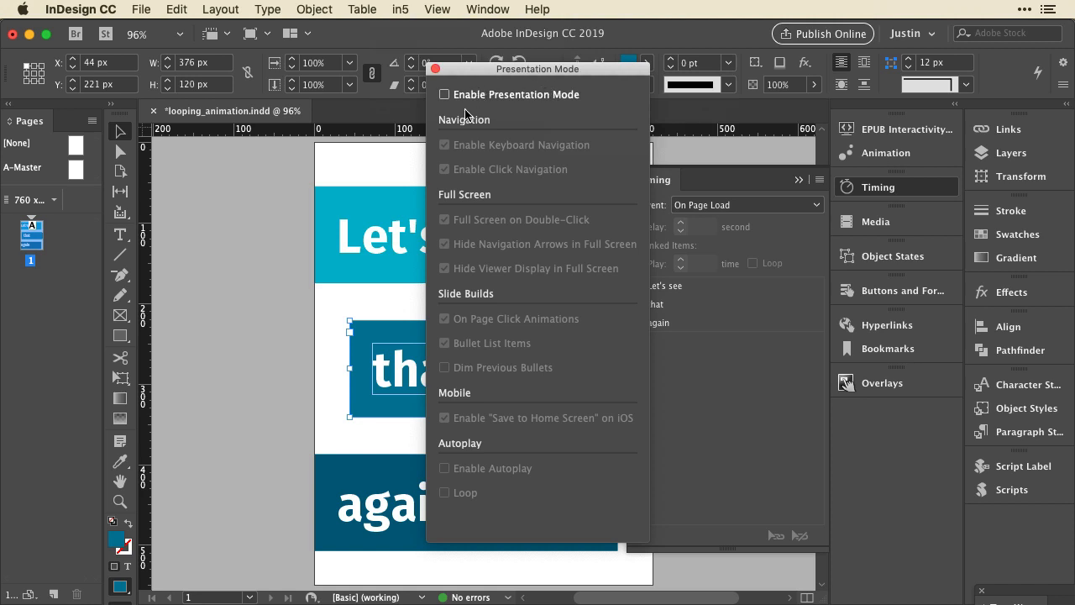
left_click(445, 95)
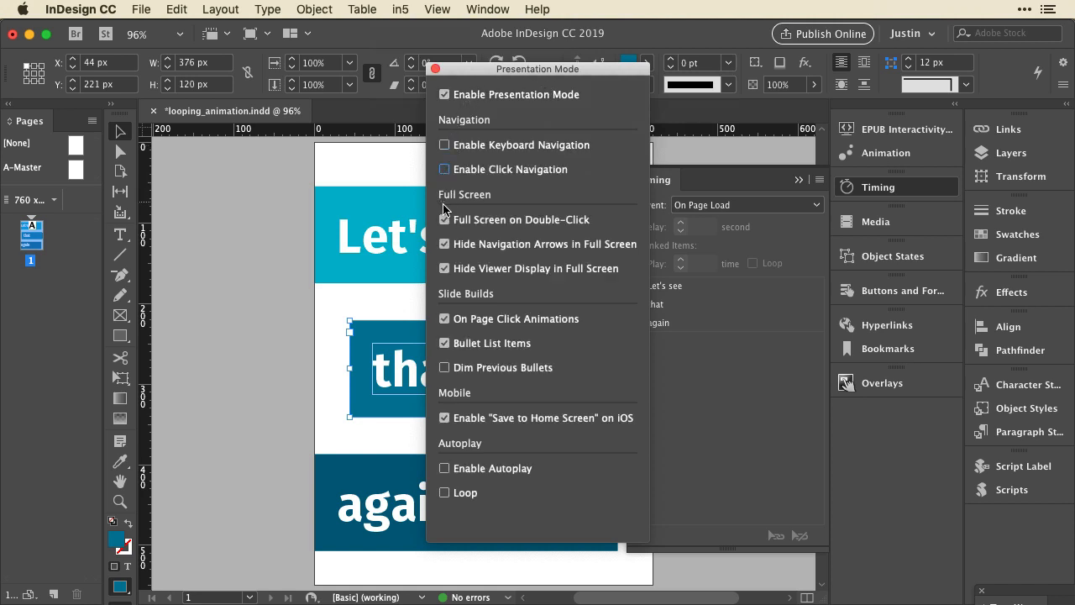
left_click(445, 219)
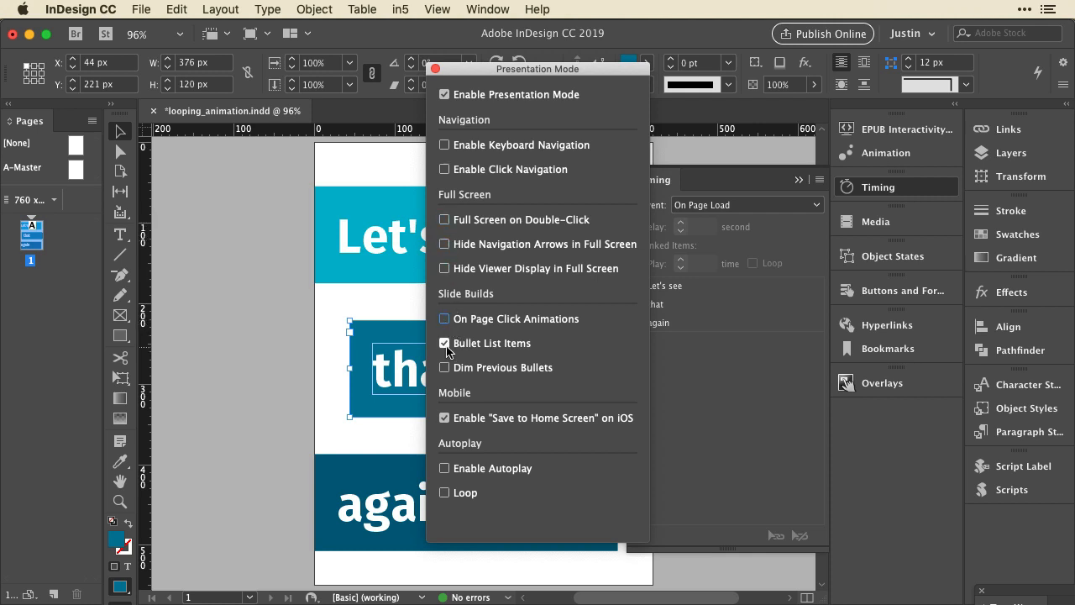
left_click(444, 343)
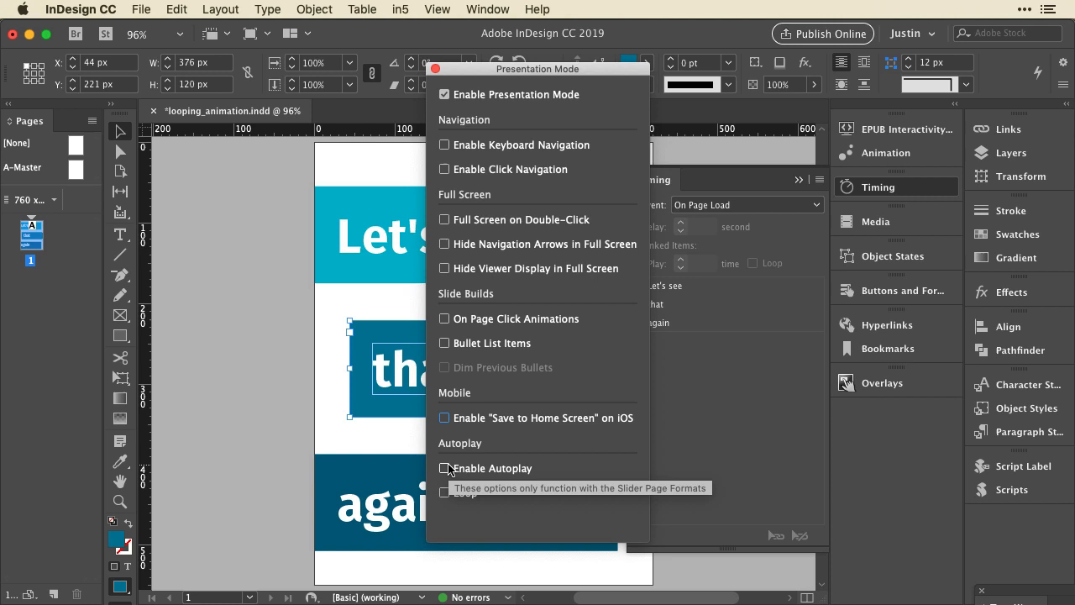
Turn on Autoplay and Loop with a 4-second slide duration.
left_click(445, 468)
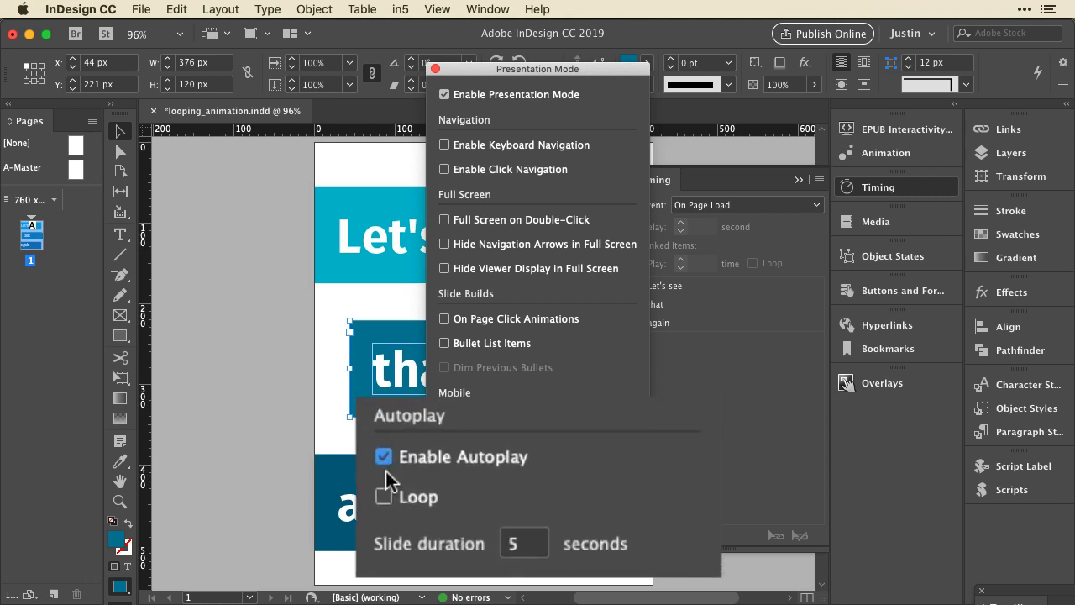
left_click(383, 497)
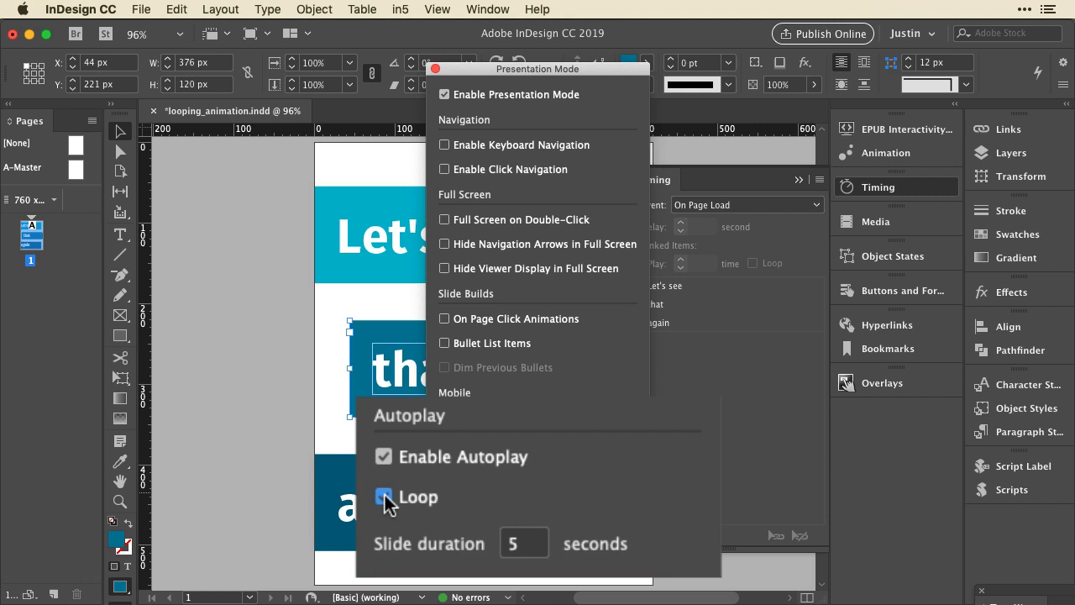
left_click(383, 496)
type("4")
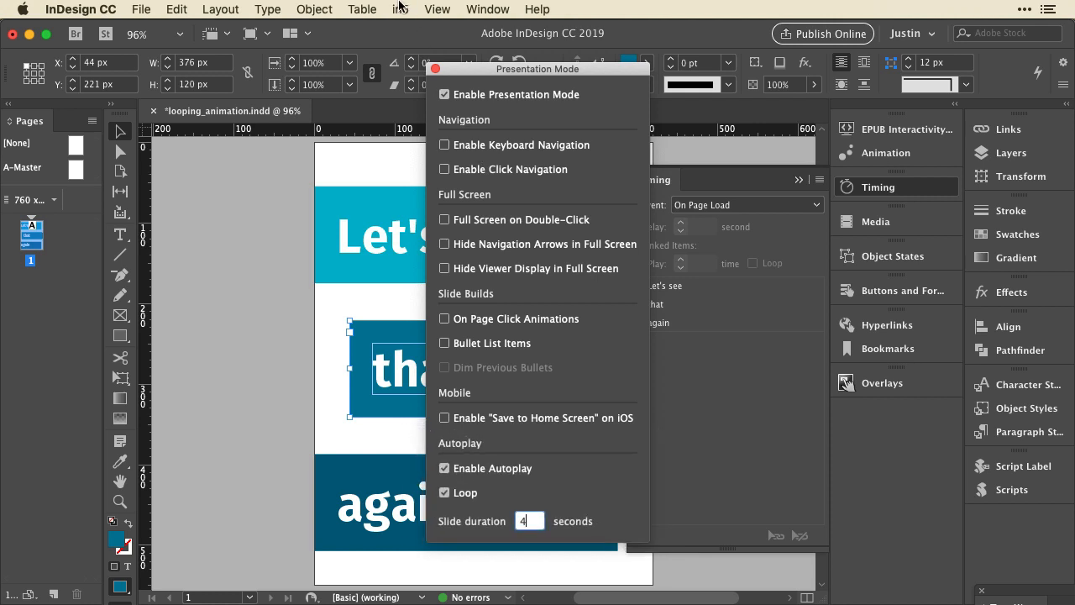
Export to HTML5 with in5 without the footer link and view the page in Chrome.
left_click(401, 9)
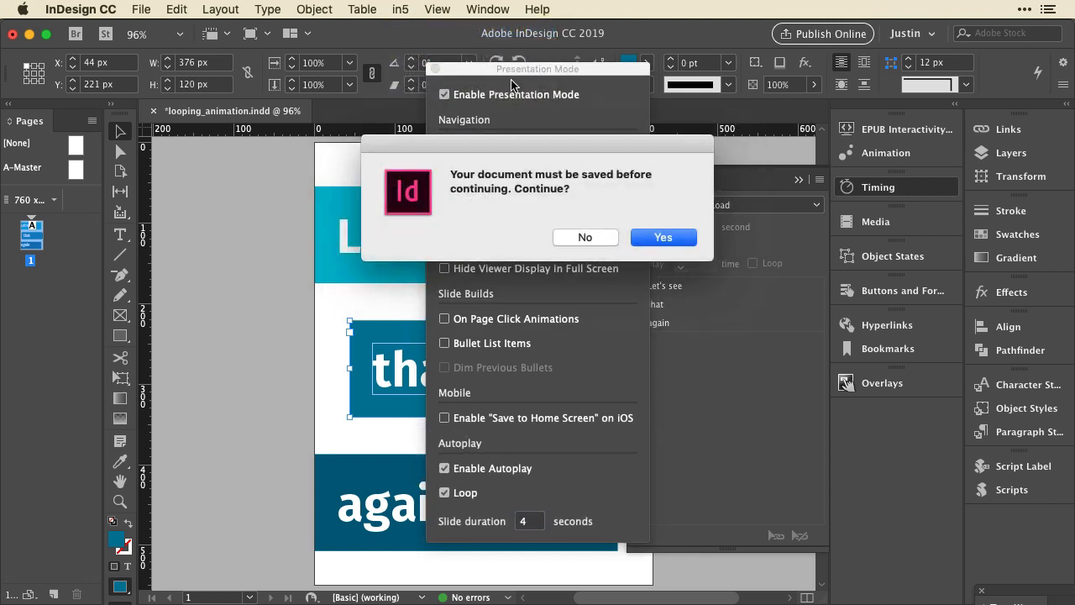
left_click(662, 237)
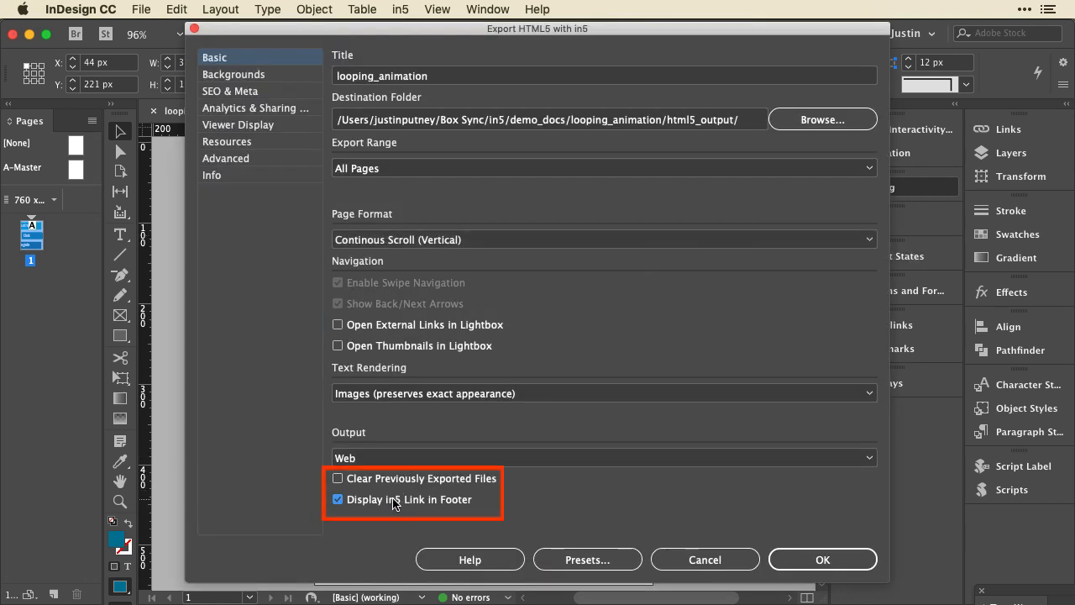
left_click(338, 499)
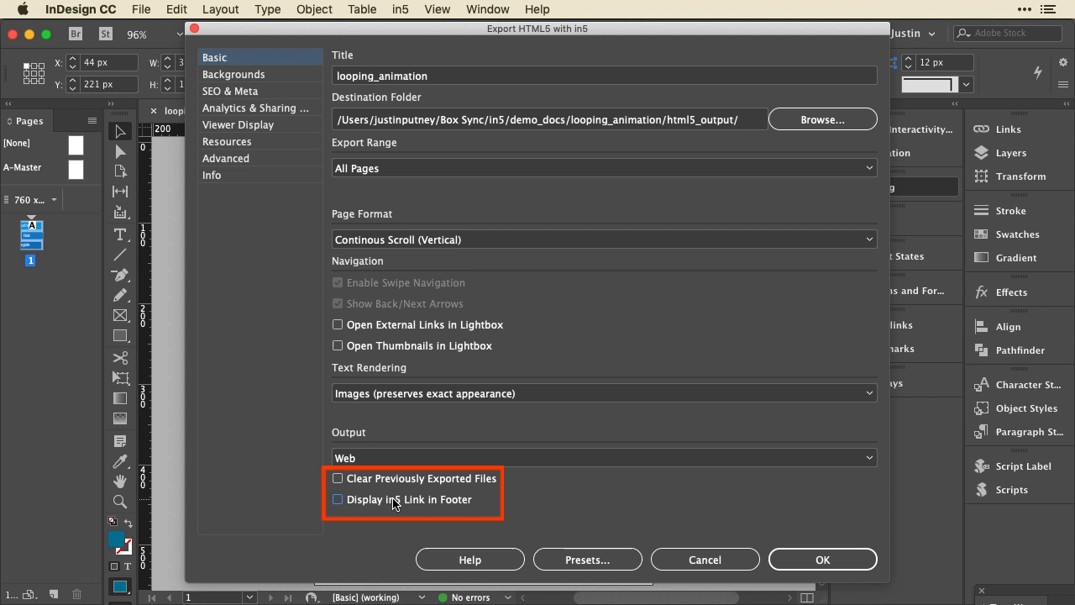
mouse_move(771, 555)
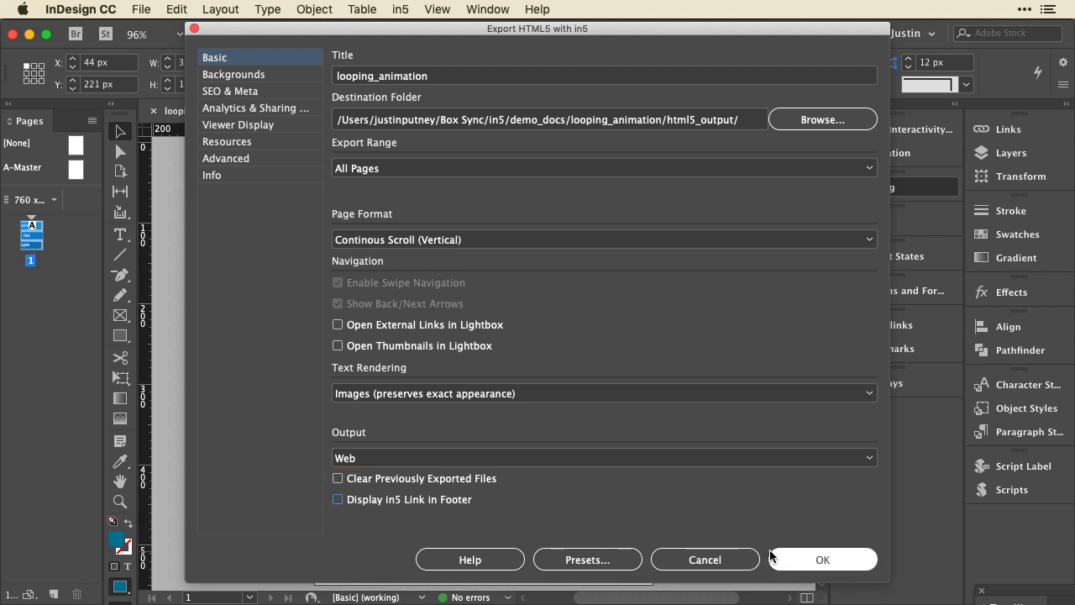
left_click(822, 559)
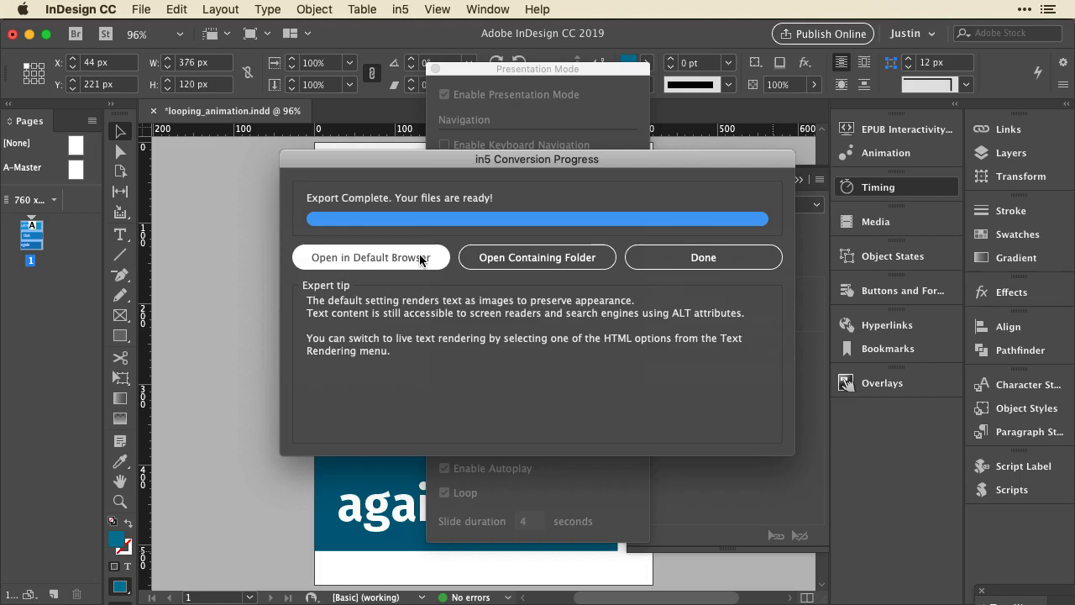
left_click(371, 257)
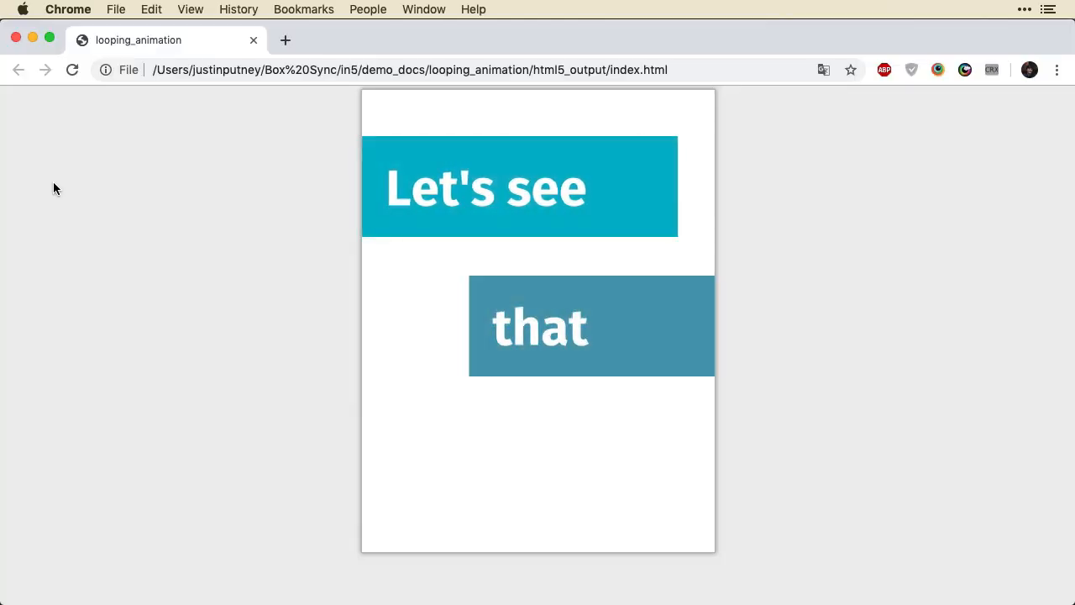